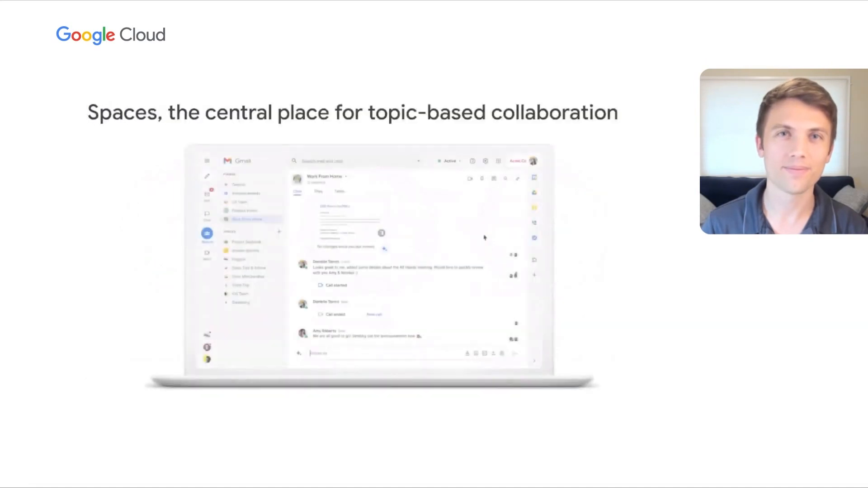
Create a space with the description 'Area to discuss & learn about our upcoming RTO guidelines' and its members
click(280, 233)
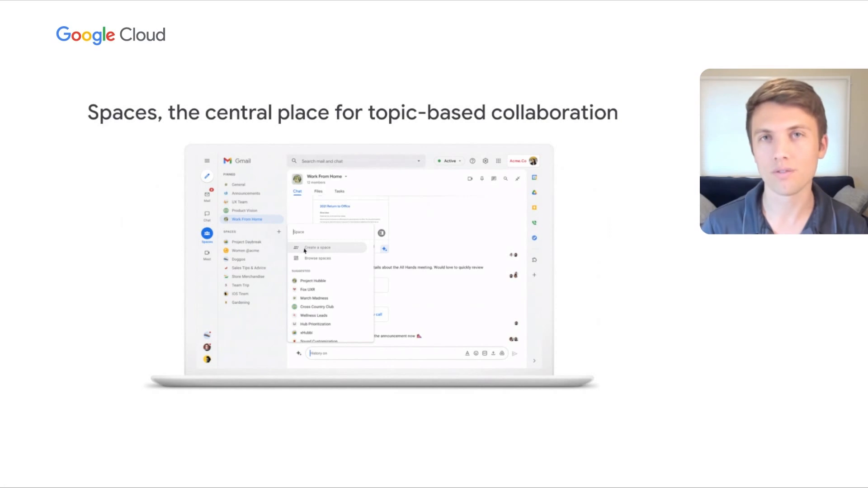
click(317, 248)
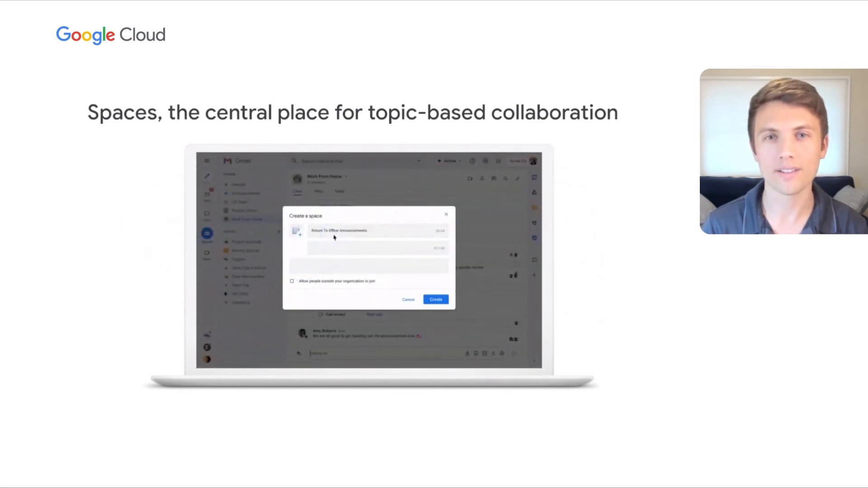
text(Area to discuss & learn about our upcoming RTO guidelines)
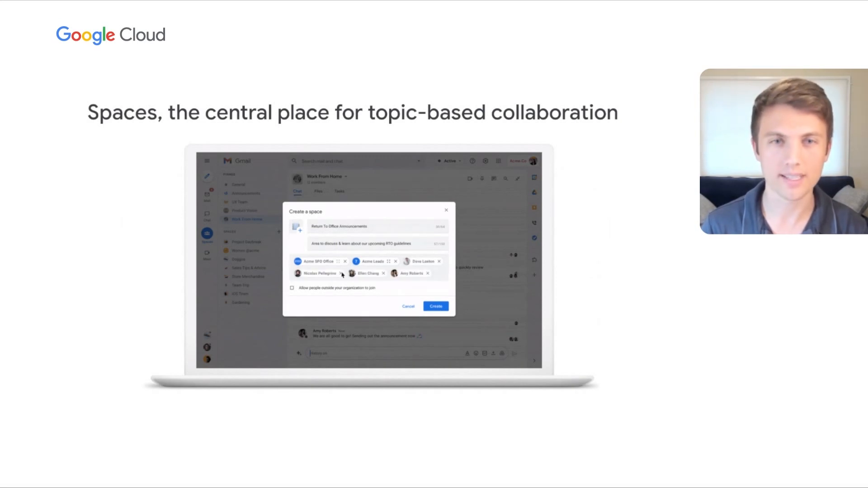
click(435, 307)
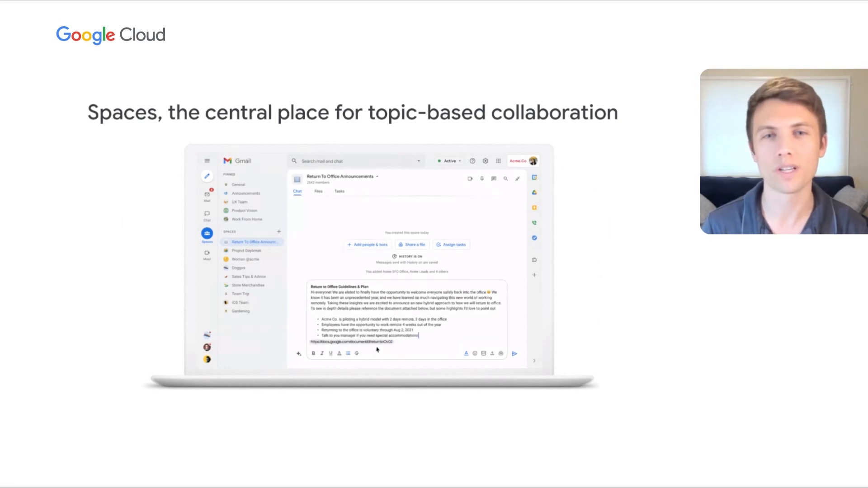
Repeat the demo, creating the Return To Office Announcements space again and advancing the slide
click(514, 353)
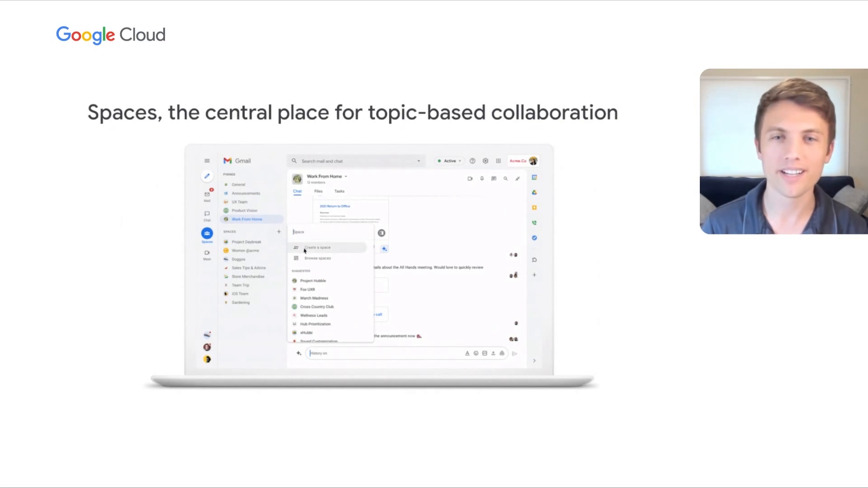
click(318, 248)
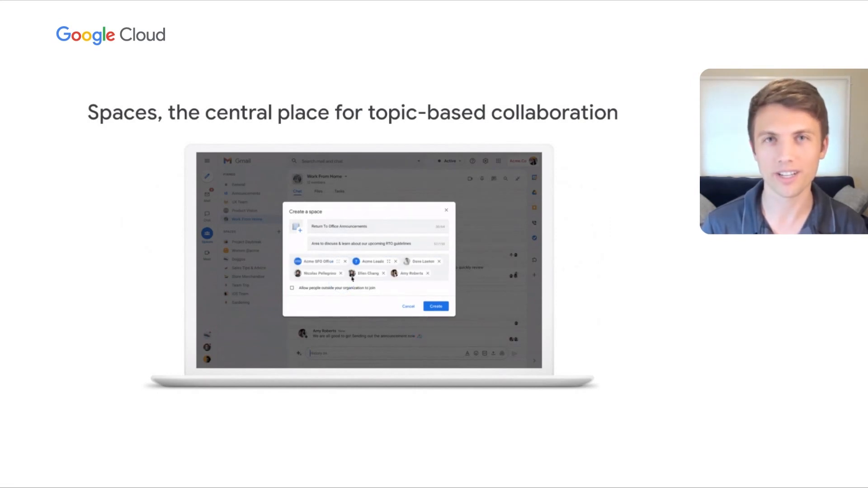
click(435, 306)
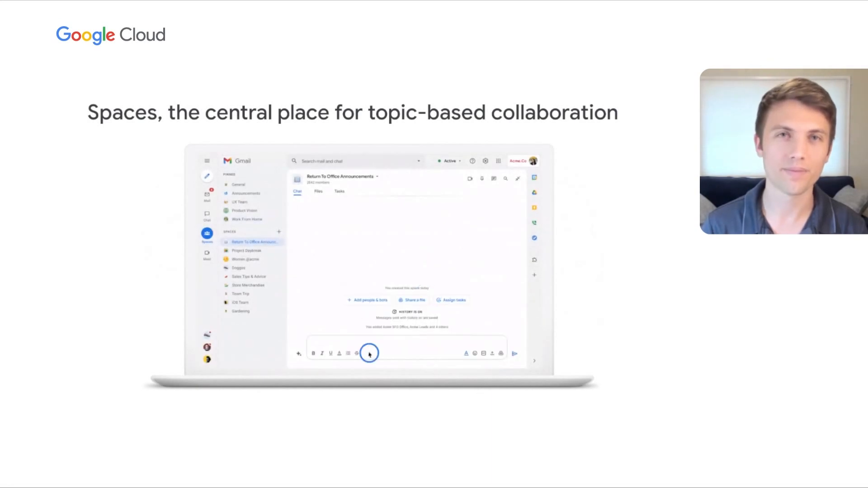
key(Right)
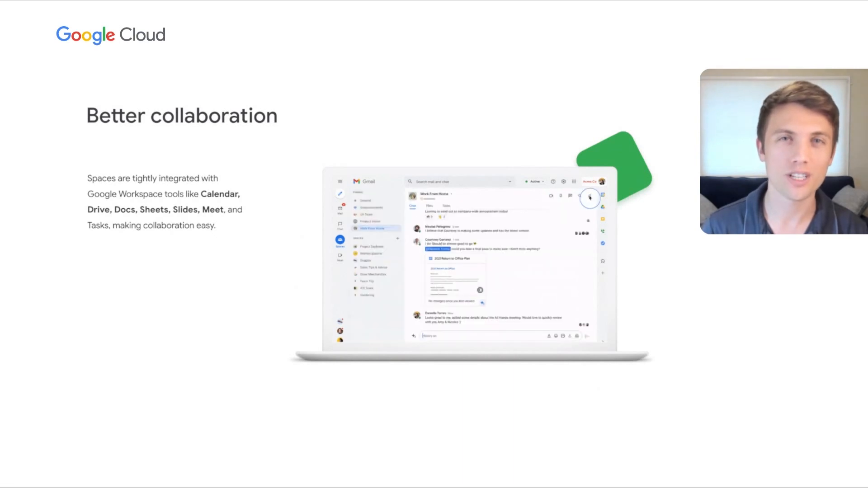
Show the Return to Office doc beside the chat and invite two members to a video call
click(589, 198)
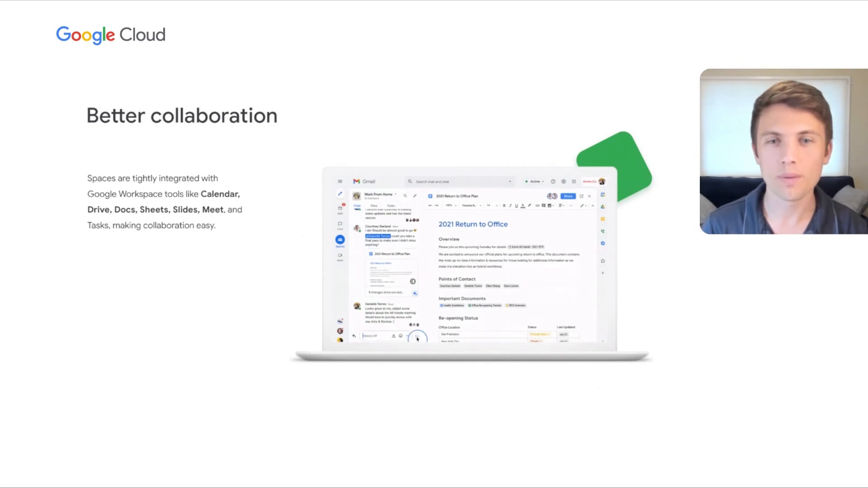
click(551, 198)
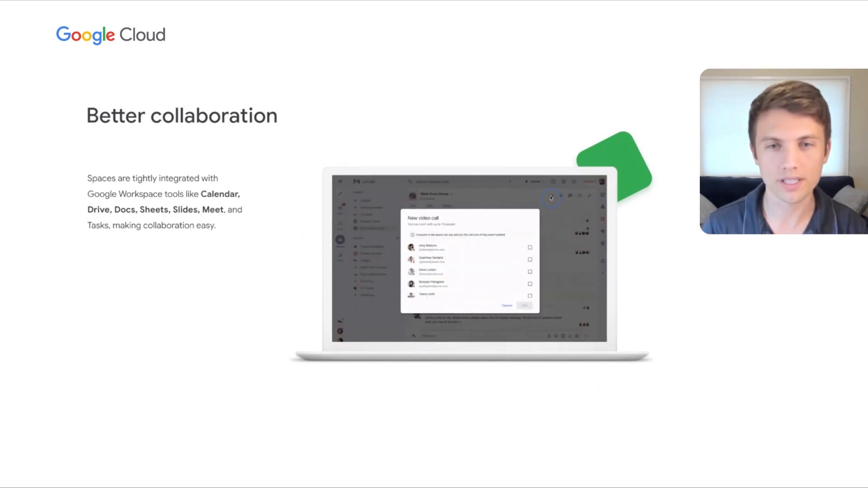
click(529, 247)
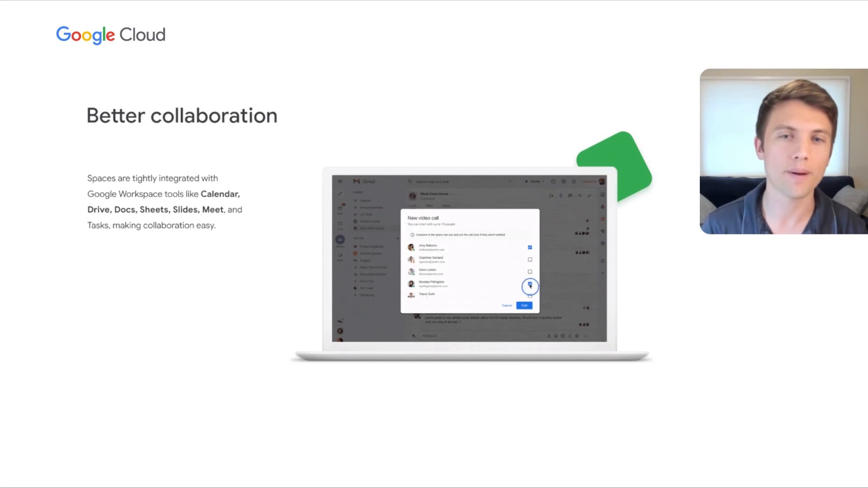
click(522, 306)
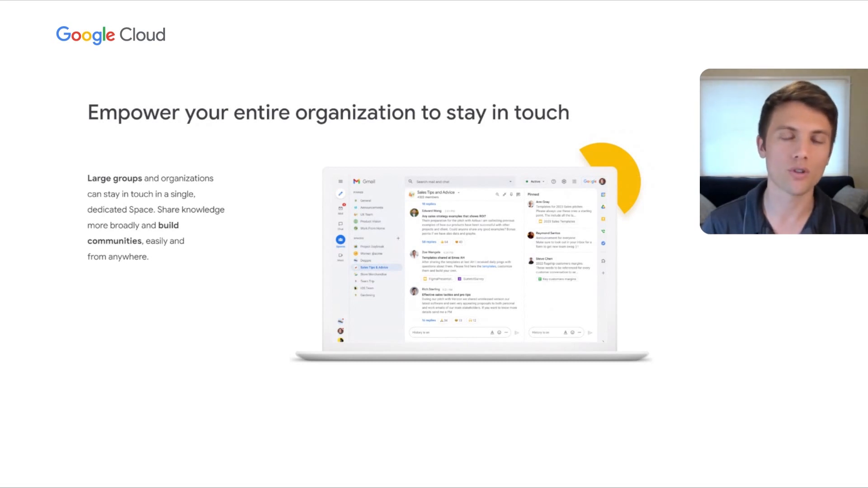
Advance to the slide showing the Store merchandise space with its pinned messages
key(Right)
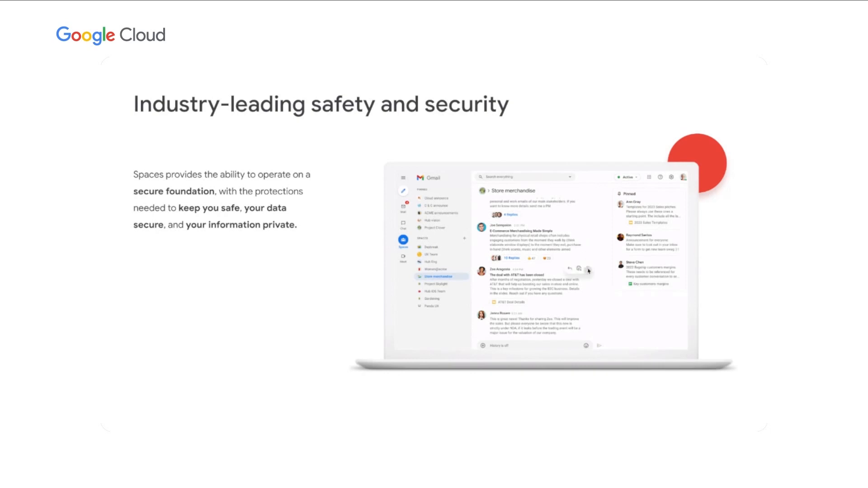
Report the AT&T deal message in Store merchandise as Content under NDA and submit it
click(587, 270)
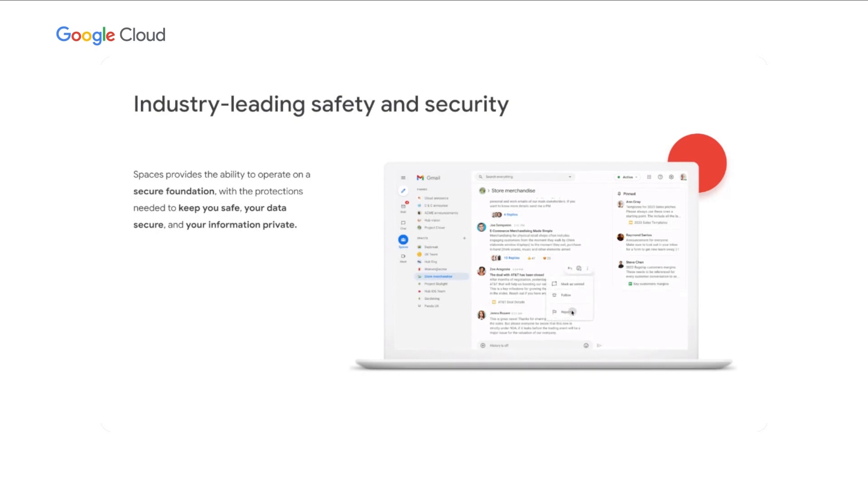
click(565, 310)
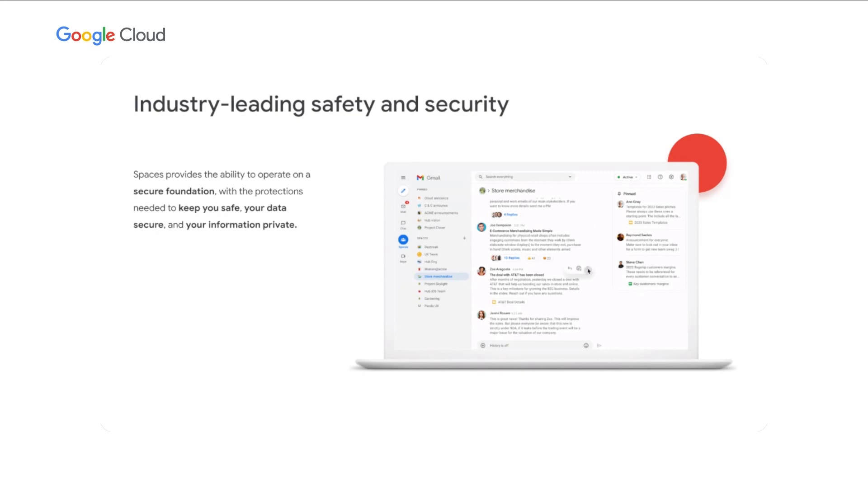
click(589, 270)
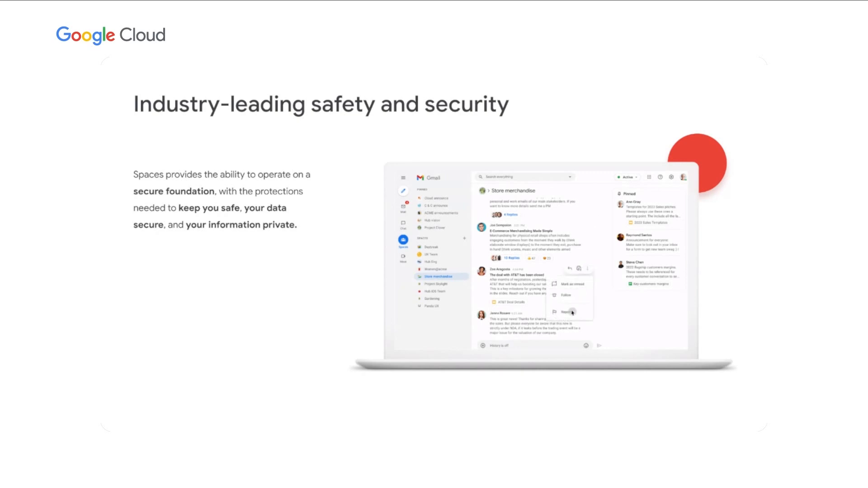
click(567, 310)
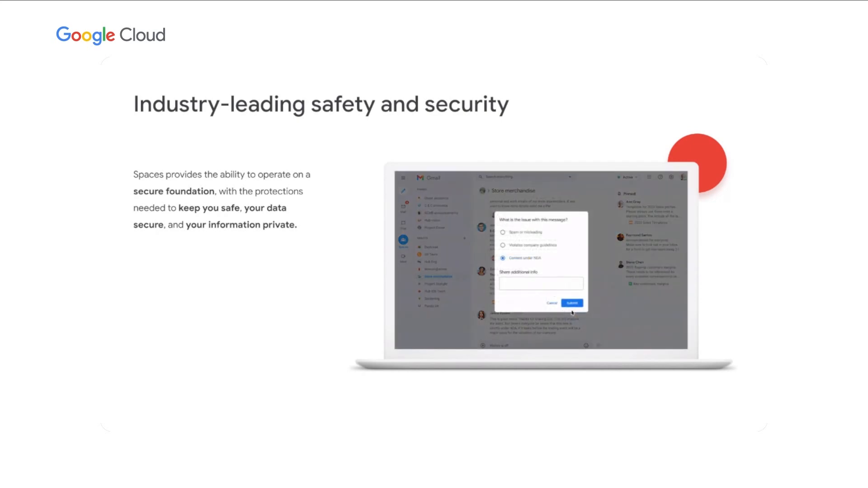
click(571, 302)
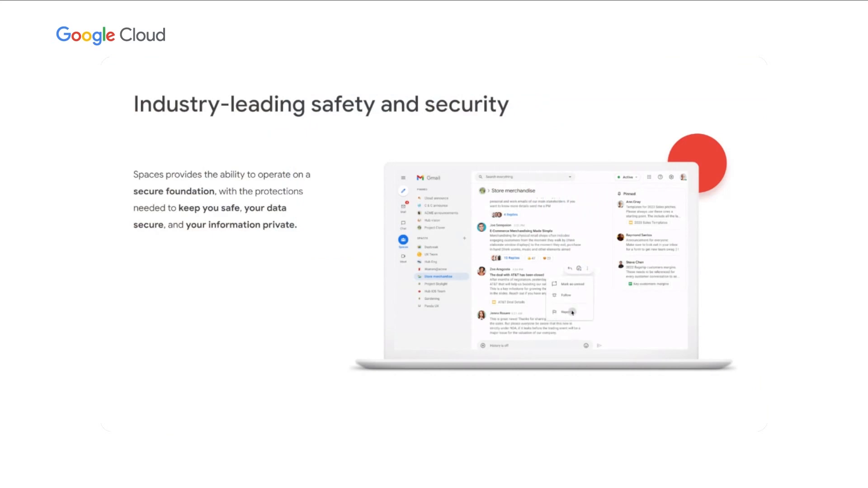
Repeat the looping demo of reporting the AT&T deal message as NDA content
click(567, 312)
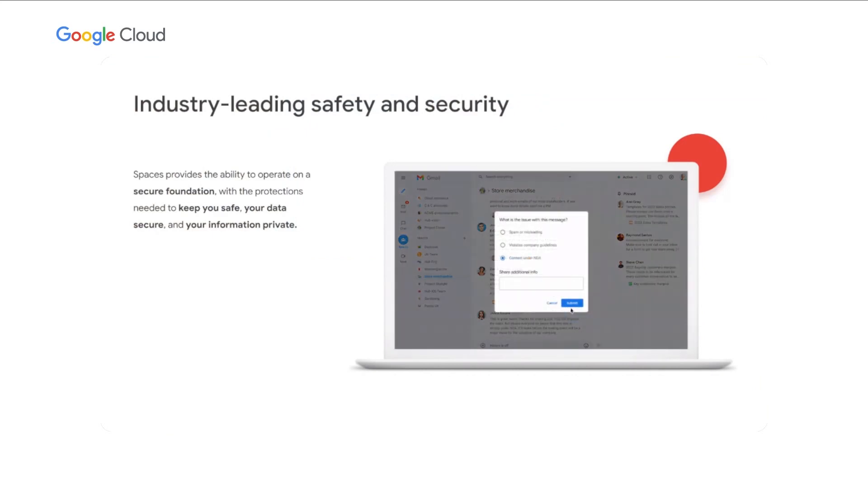
click(571, 304)
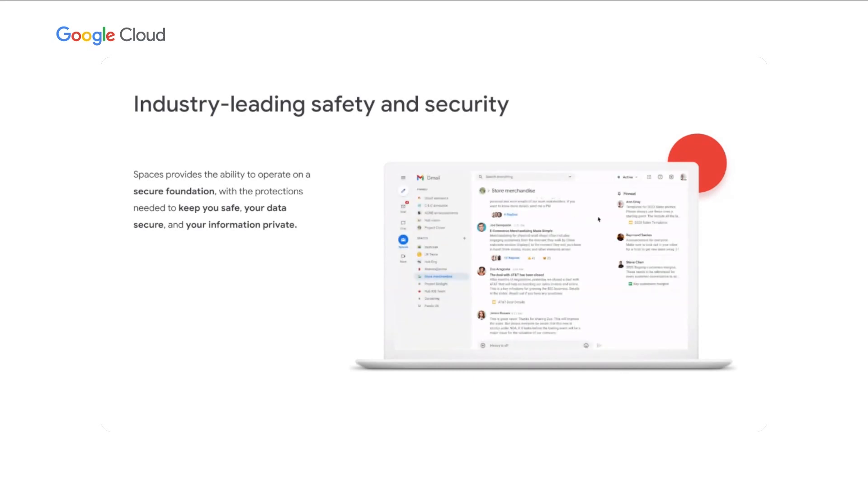
mouse_move(589, 271)
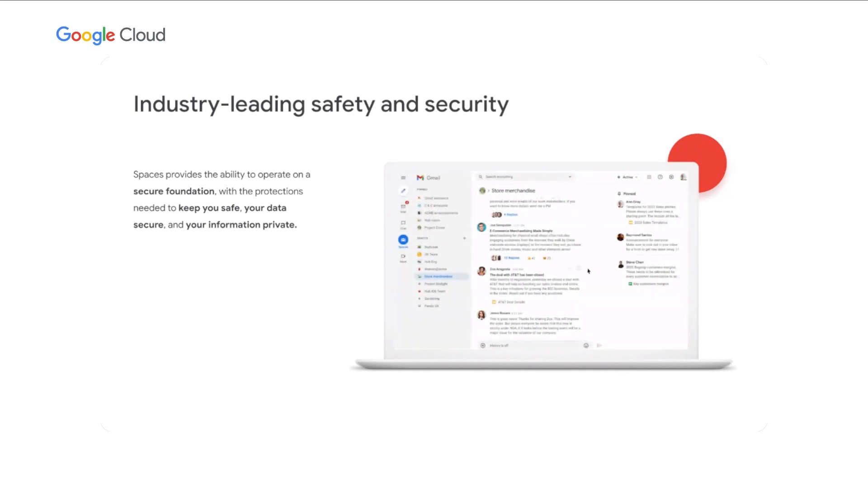
click(589, 271)
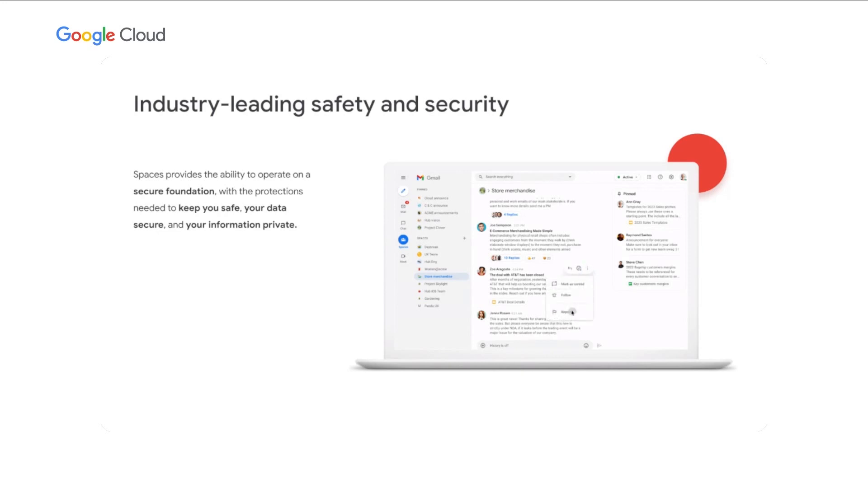
click(565, 310)
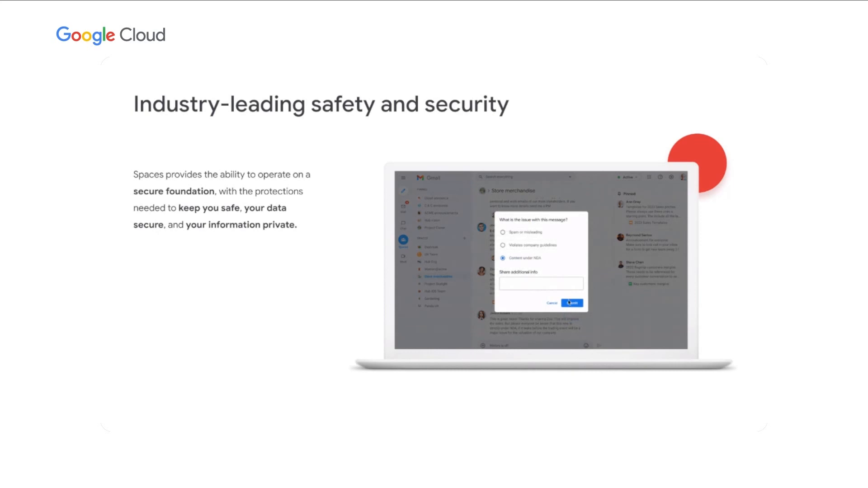
click(572, 303)
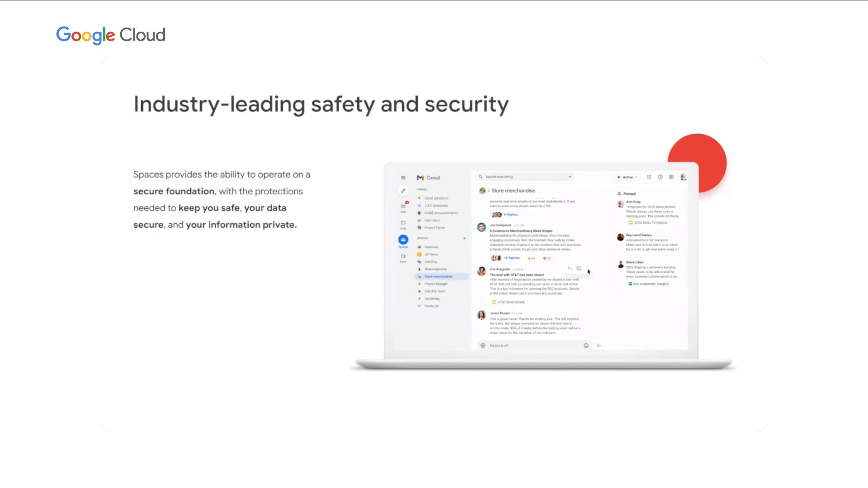
click(588, 271)
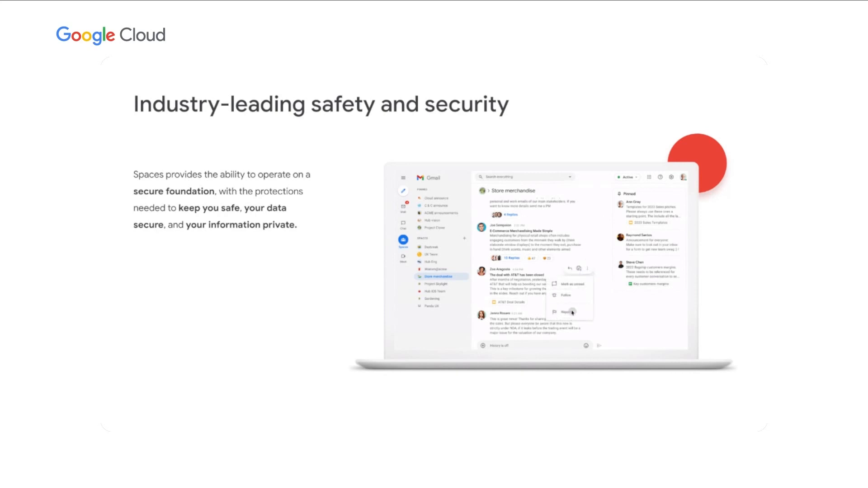
click(566, 310)
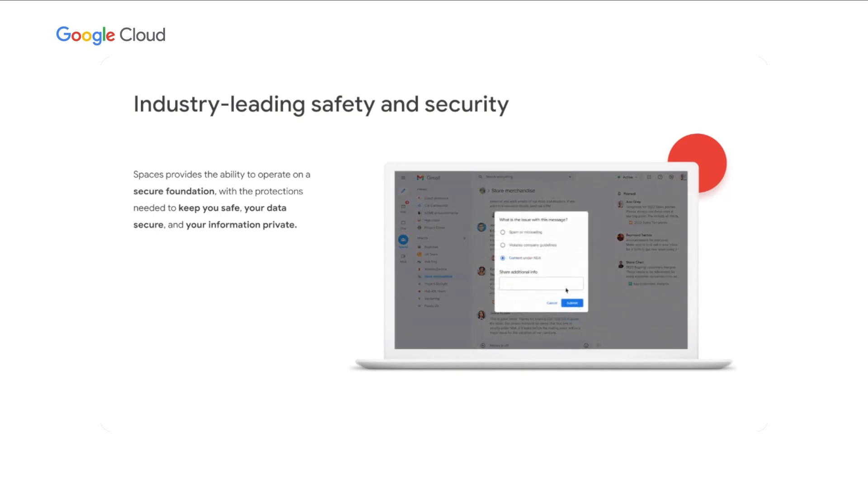